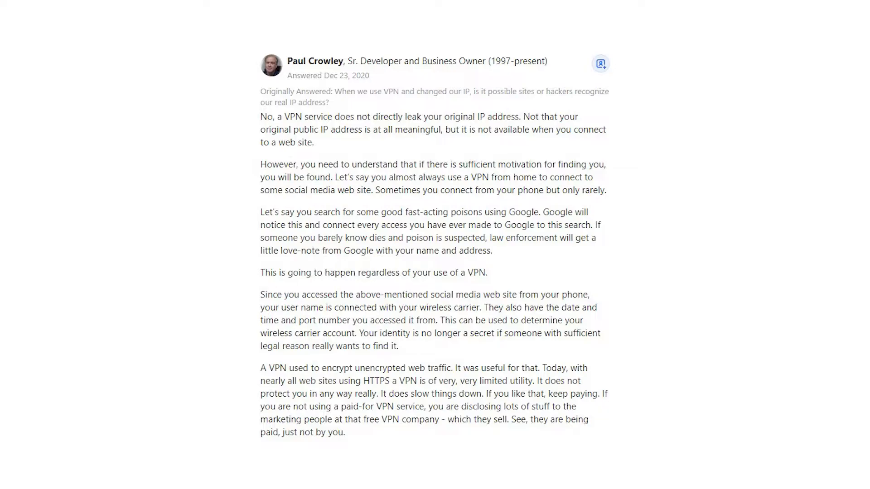
scroll("down", 3)
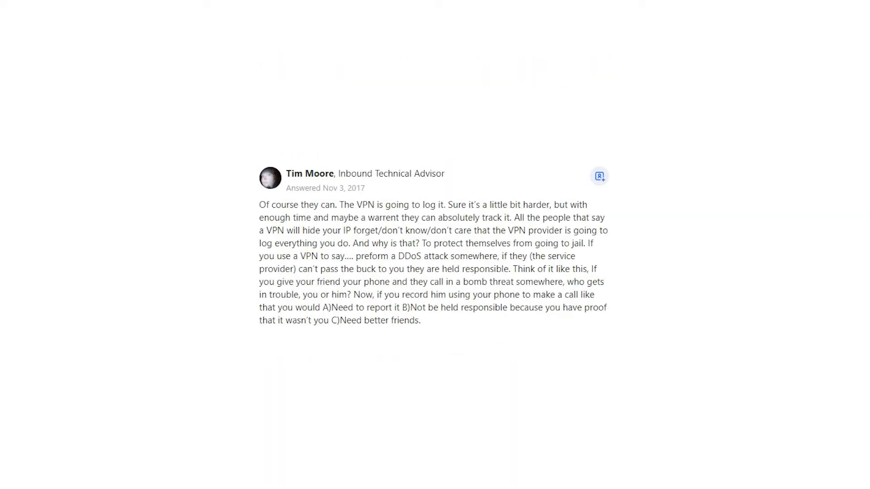